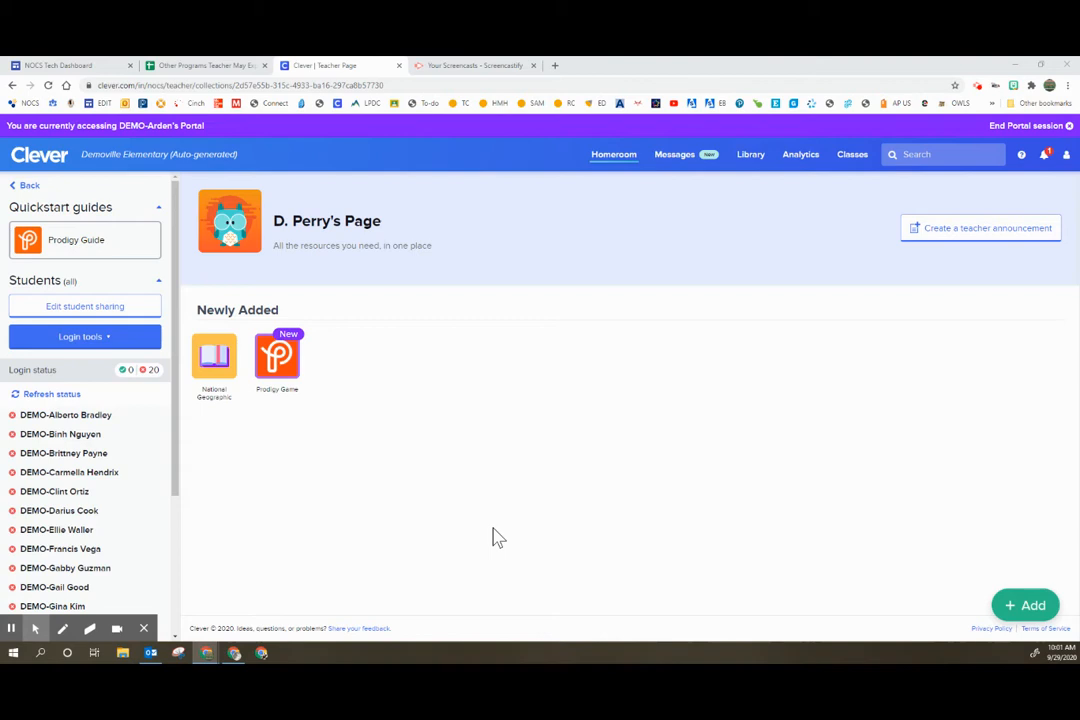
{"action": "mouse_move", "coordinate": [528, 524]}
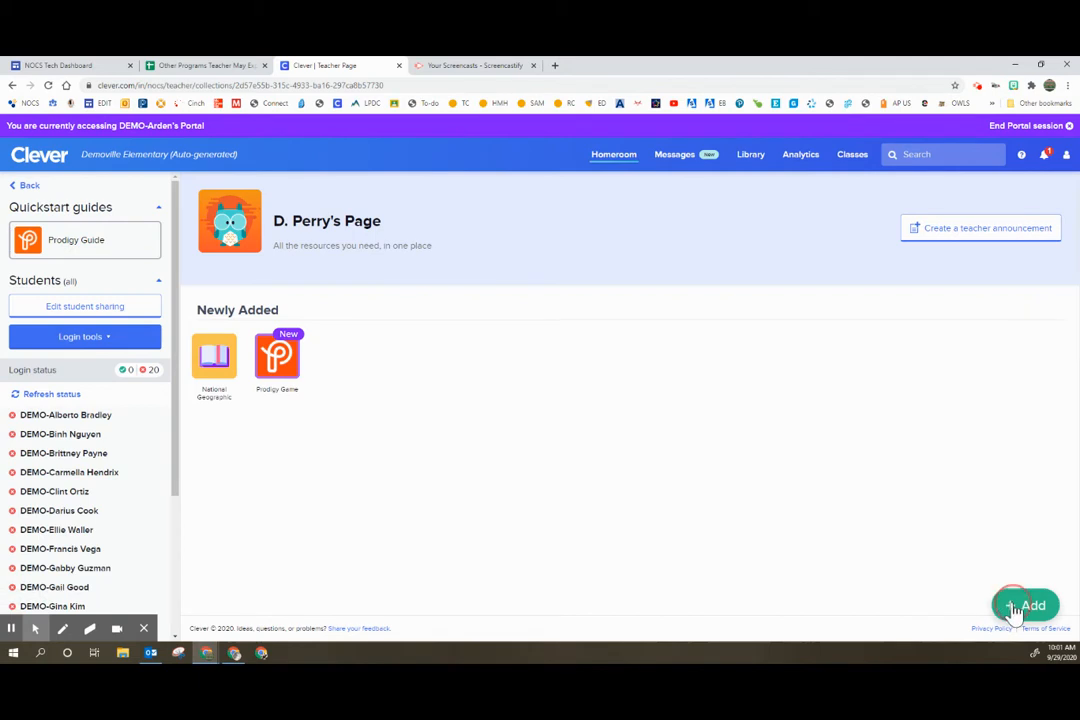
Step: Review the Add choices (Category, PDF, Link, App) and return to the Clever homeroom overview
{"action": "left_click", "coordinate": [1024, 604]}
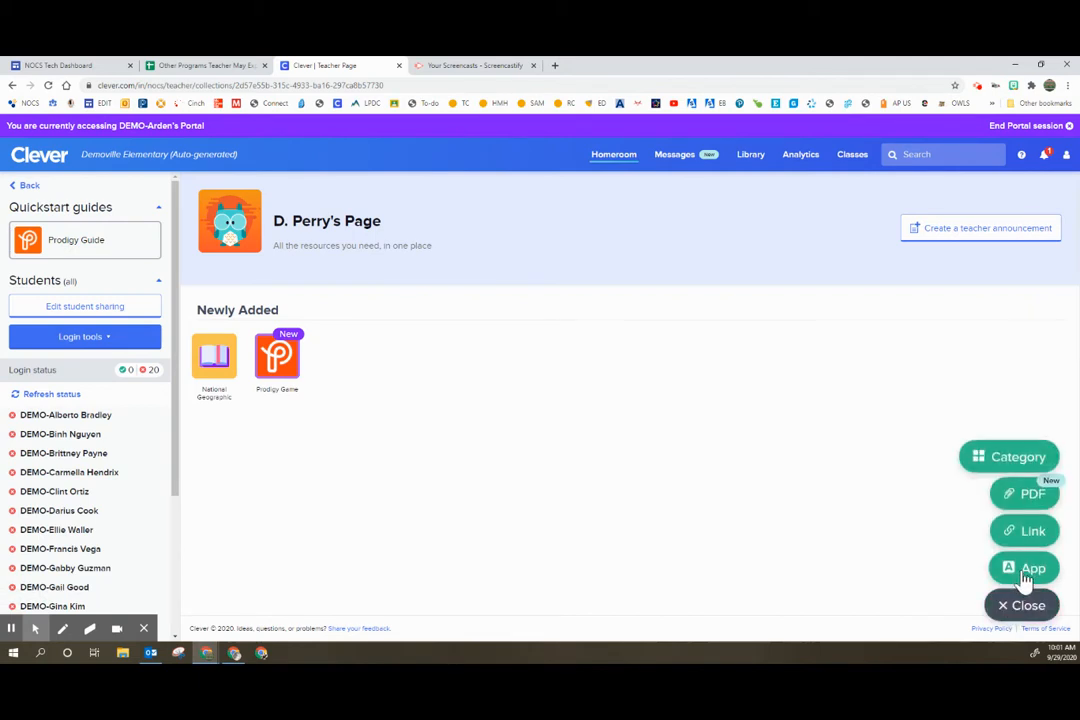
{"action": "left_click", "coordinate": [1020, 604]}
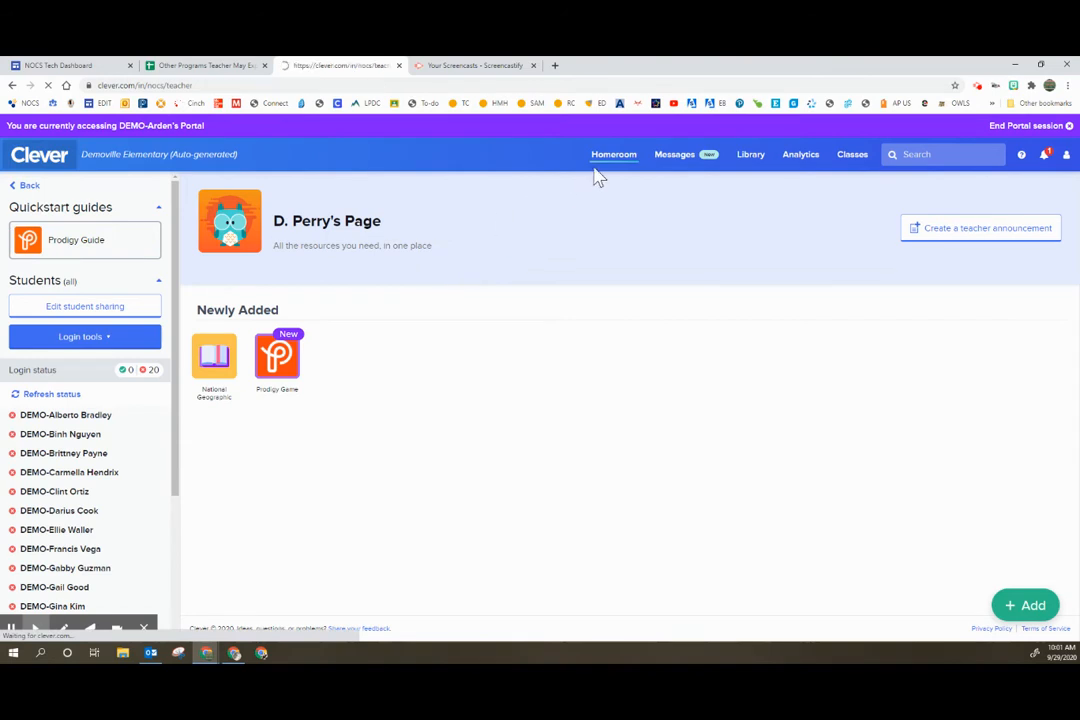
{"action": "left_click", "coordinate": [612, 154]}
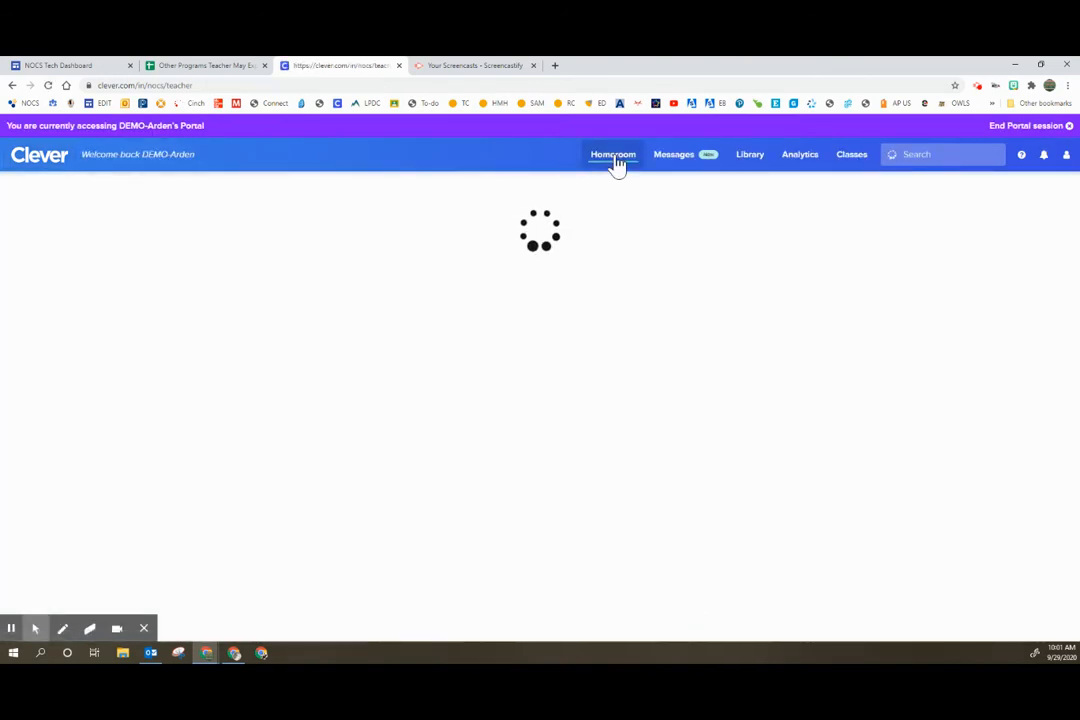
{"action": "left_click", "coordinate": [612, 154]}
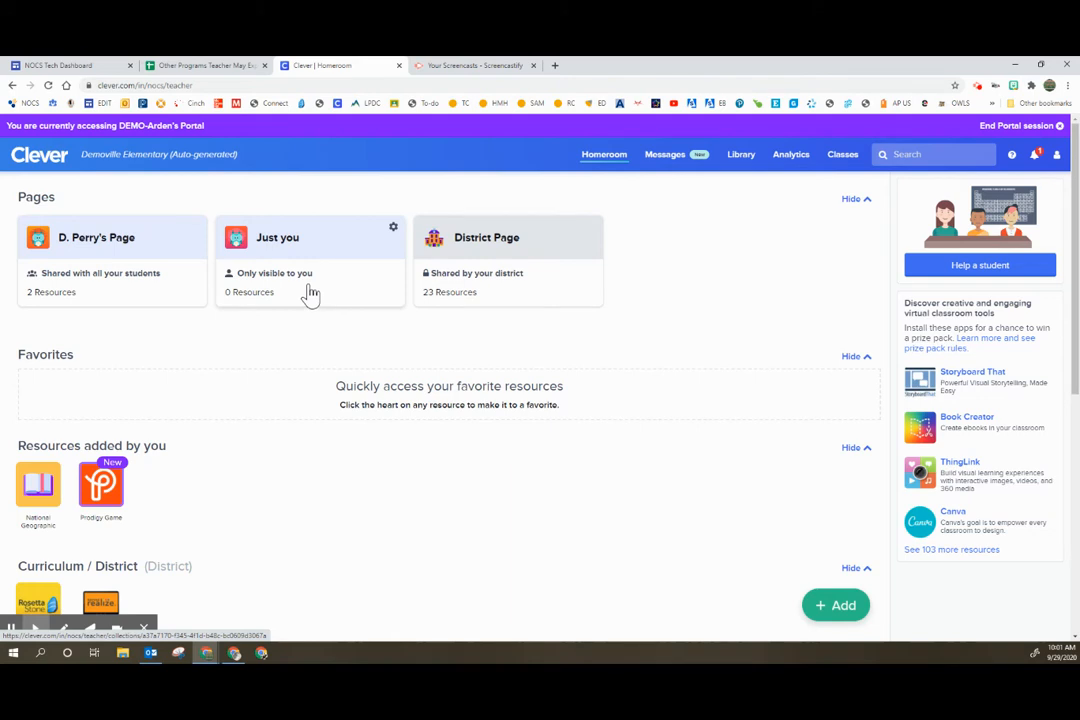
{"action": "mouse_move", "coordinate": [104, 236]}
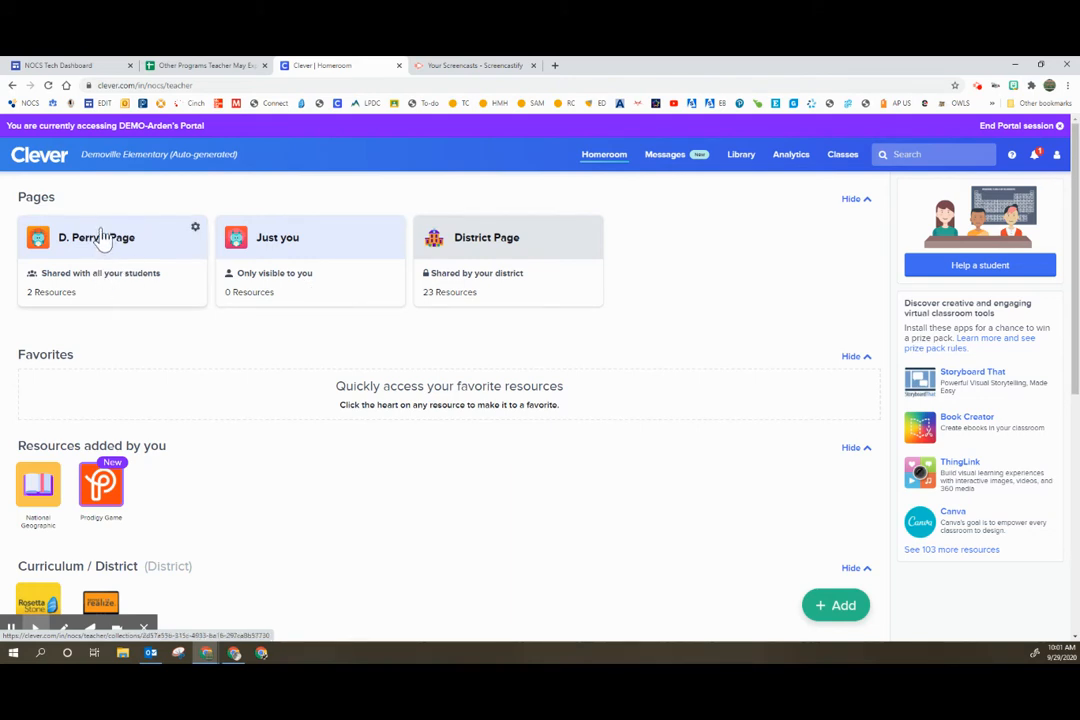
Step: Open my teacher page and search the Add apps panel for 'abc' to surface ABCmouse for Teachers
{"action": "left_click", "coordinate": [96, 244]}
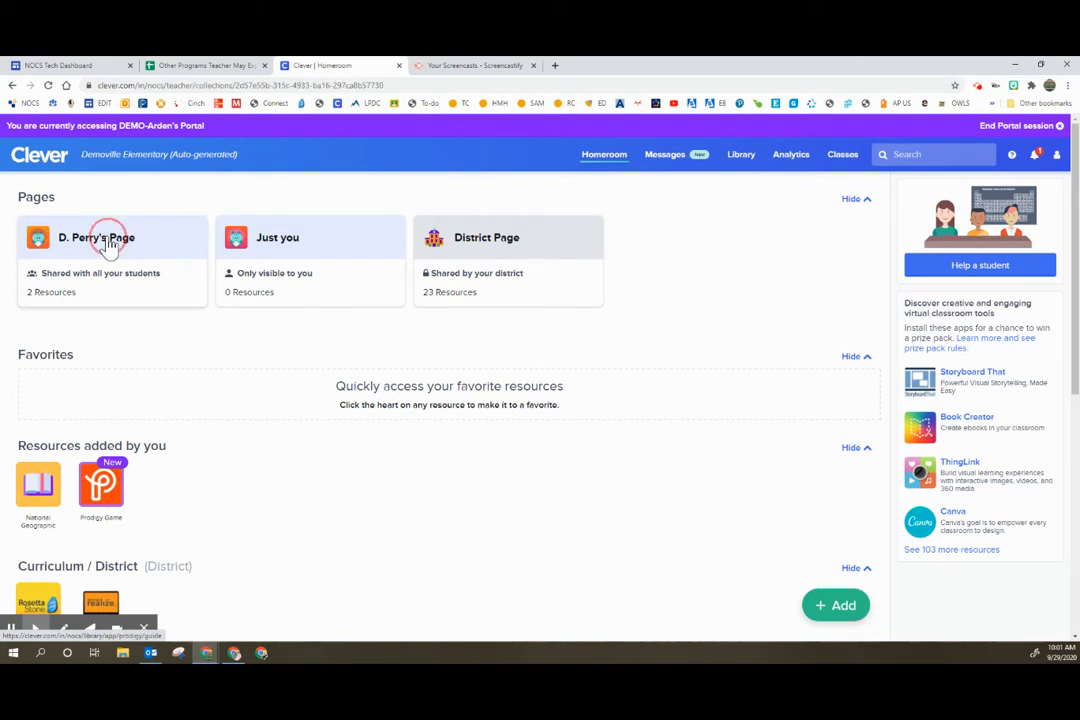
{"action": "left_click", "coordinate": [104, 242]}
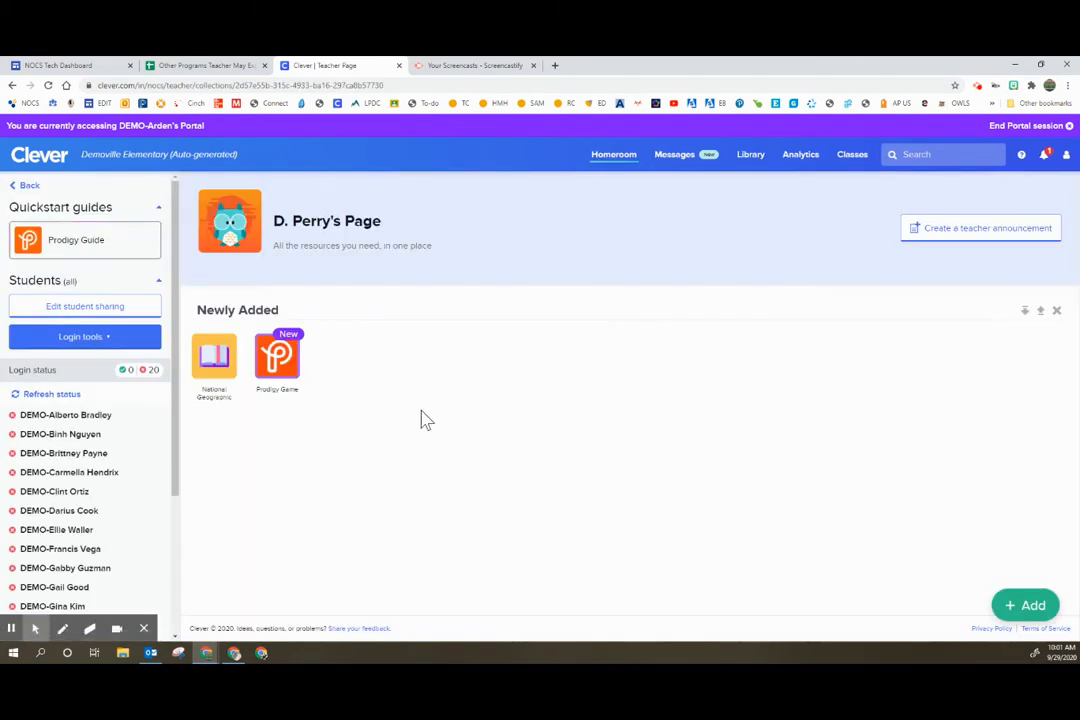
{"action": "mouse_move", "coordinate": [366, 496]}
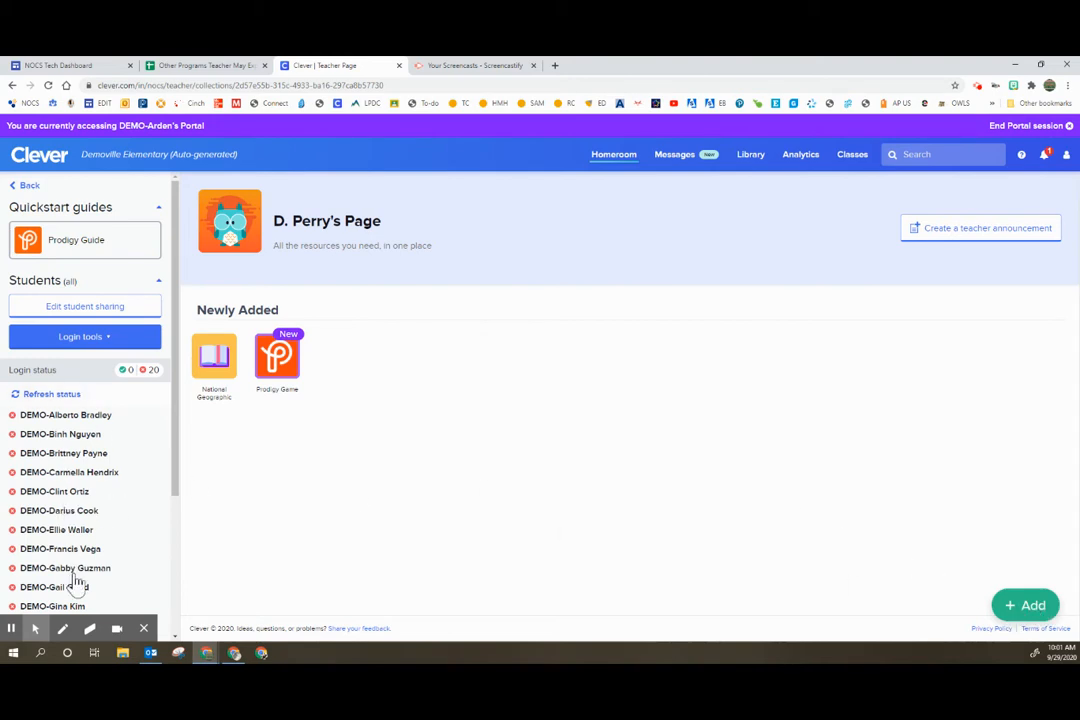
{"action": "mouse_move", "coordinate": [1028, 620]}
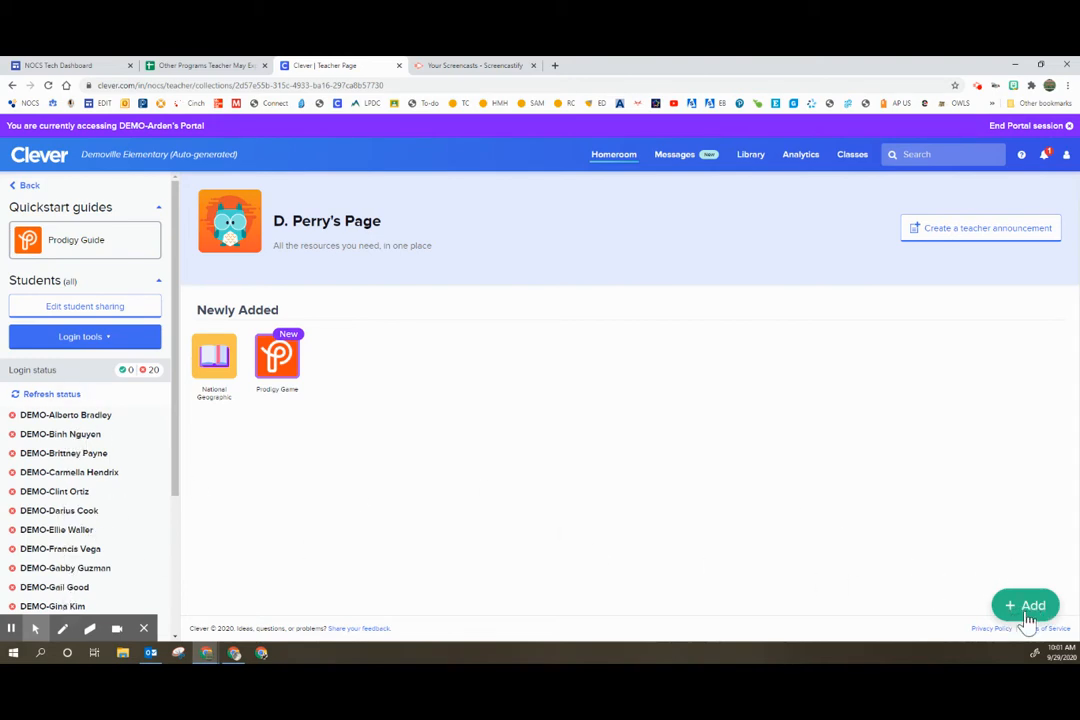
{"action": "left_click", "coordinate": [1024, 604]}
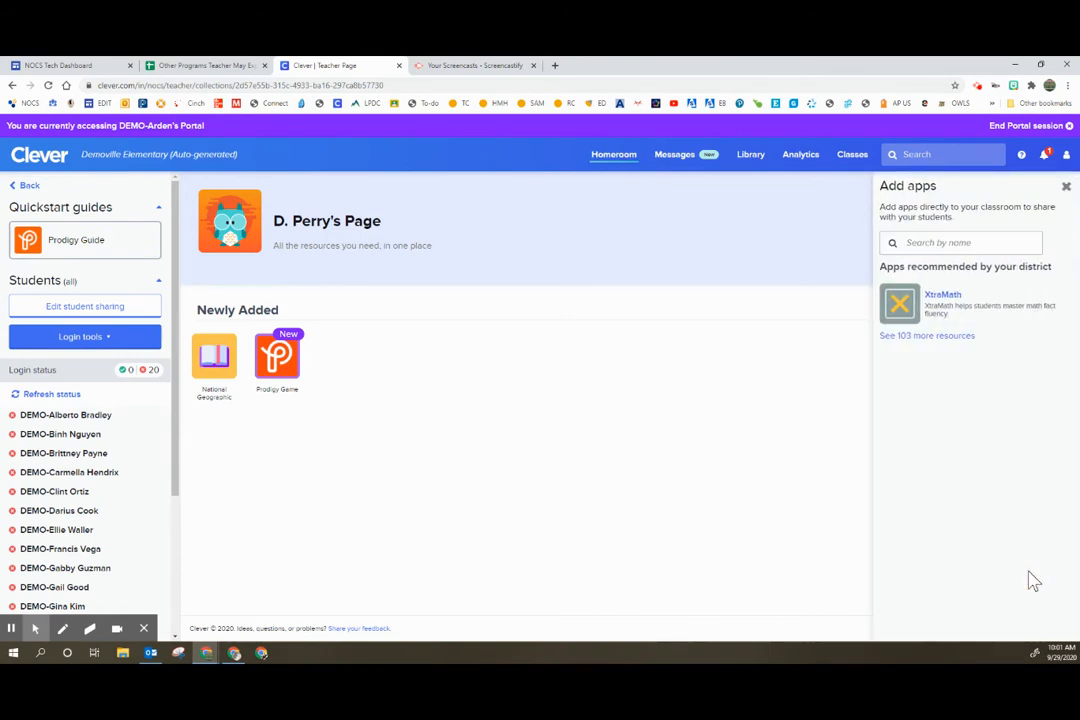
{"action": "type", "text": "n"}
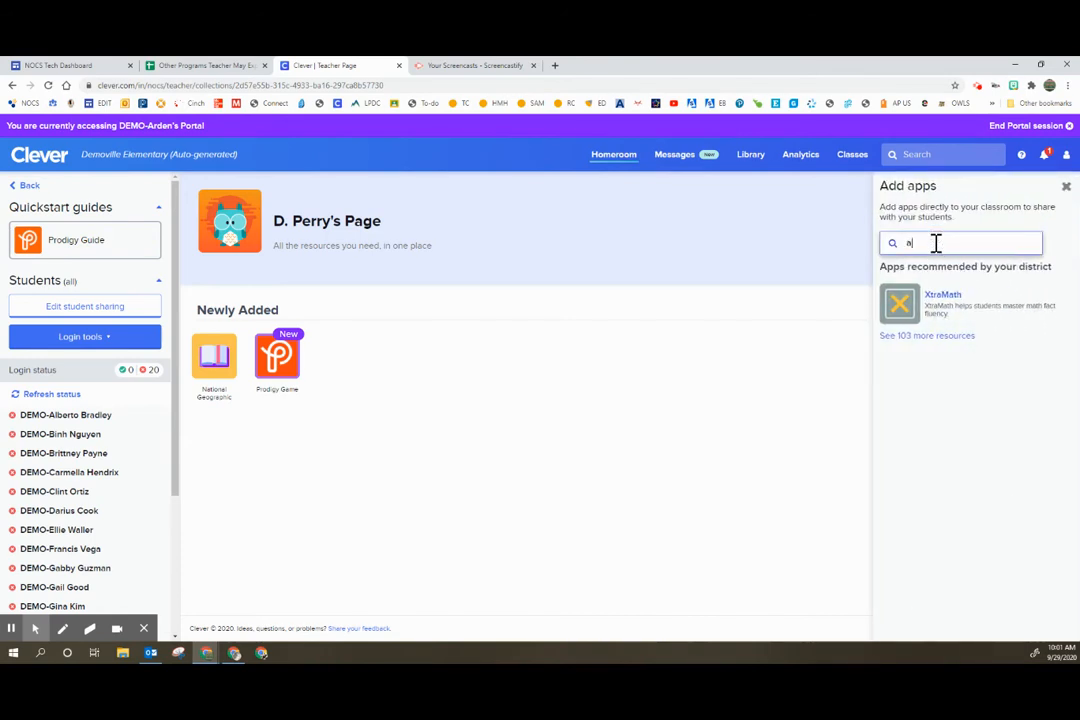
{"action": "type", "text": "bc"}
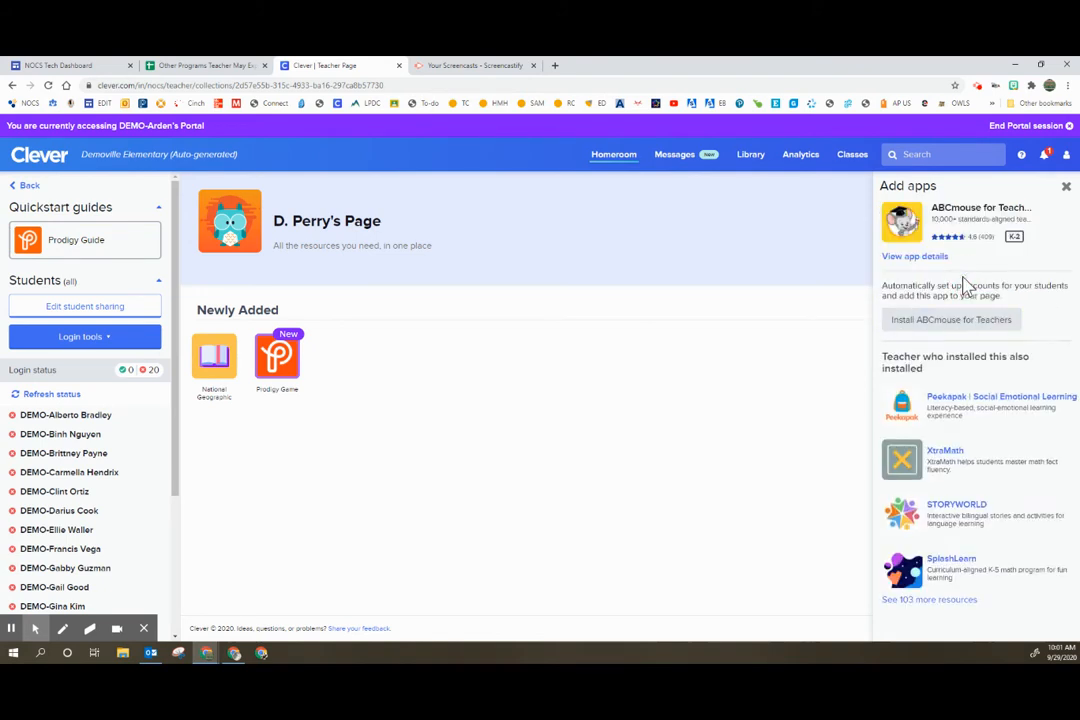
{"action": "mouse_move", "coordinate": [950, 320]}
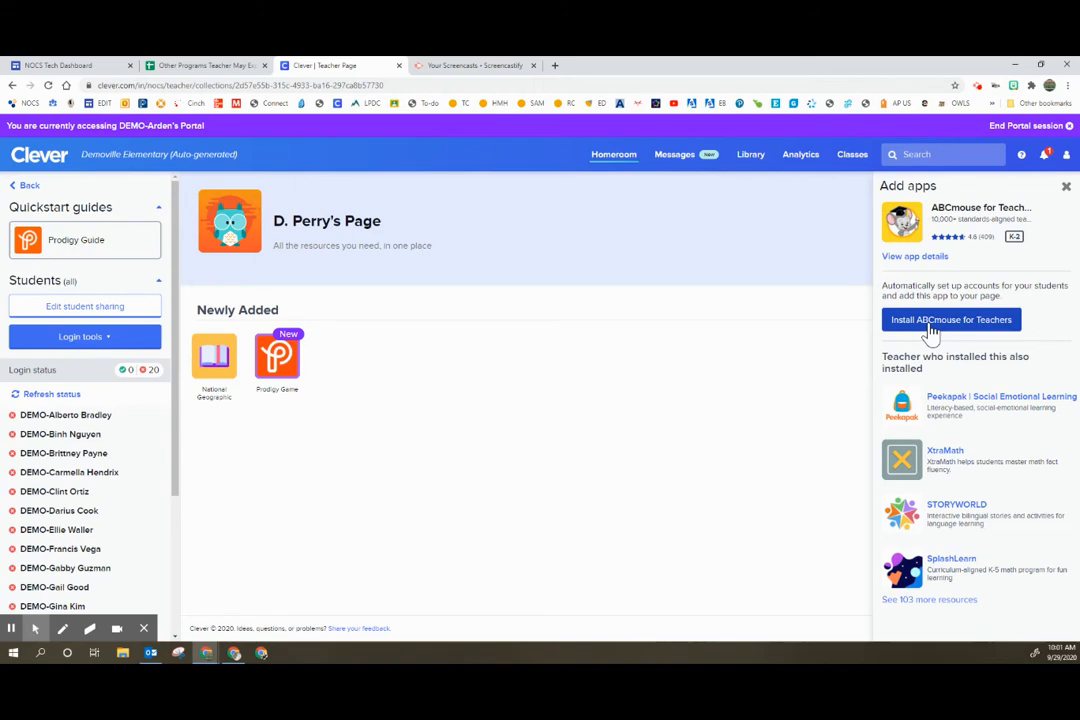
Step: Install ABCmouse for Teachers on the page and authorize it through Clever to create accounts
{"action": "left_click", "coordinate": [950, 320]}
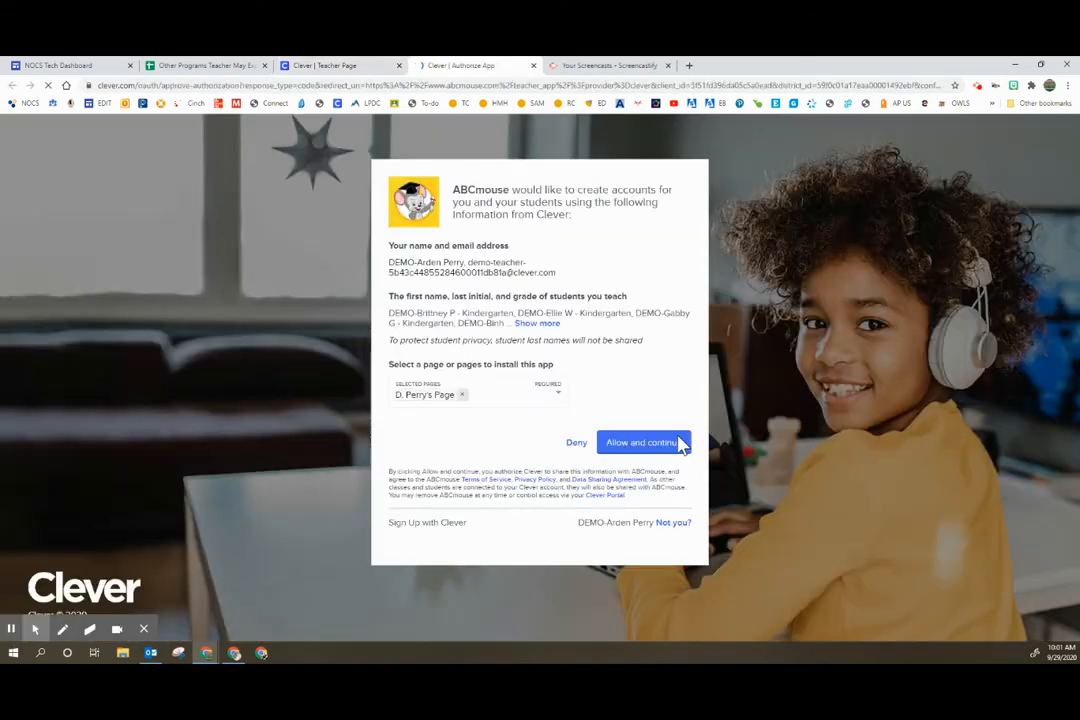
{"action": "mouse_move", "coordinate": [458, 404]}
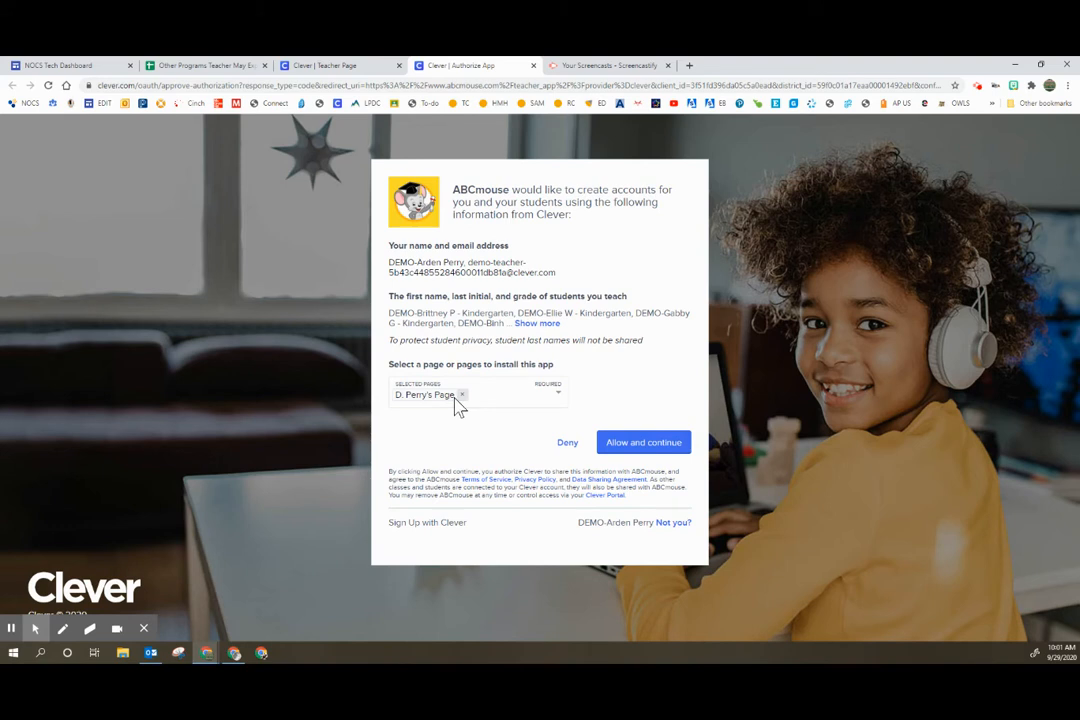
{"action": "mouse_move", "coordinate": [644, 442]}
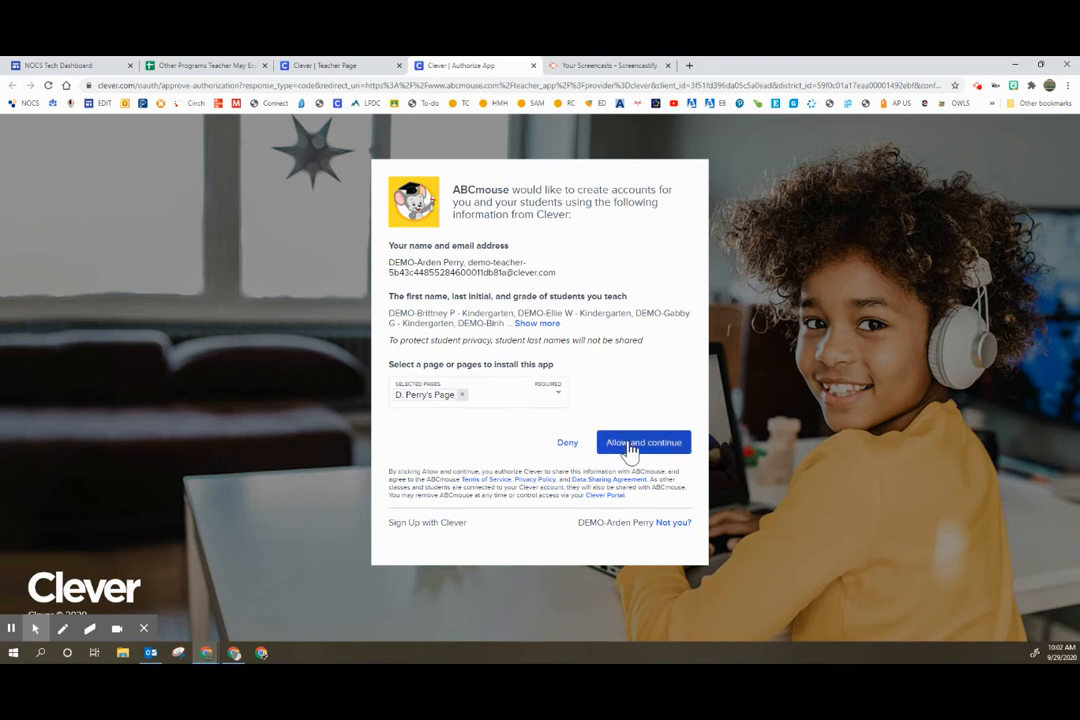
{"action": "left_click", "coordinate": [644, 442]}
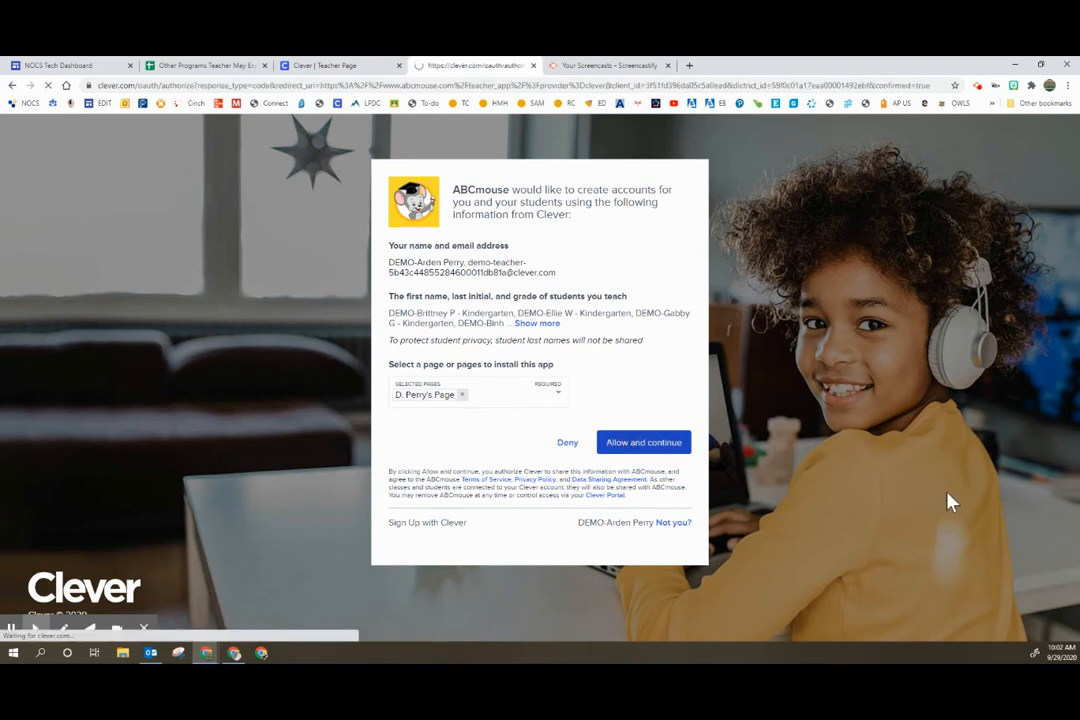
{"action": "left_click", "coordinate": [644, 442]}
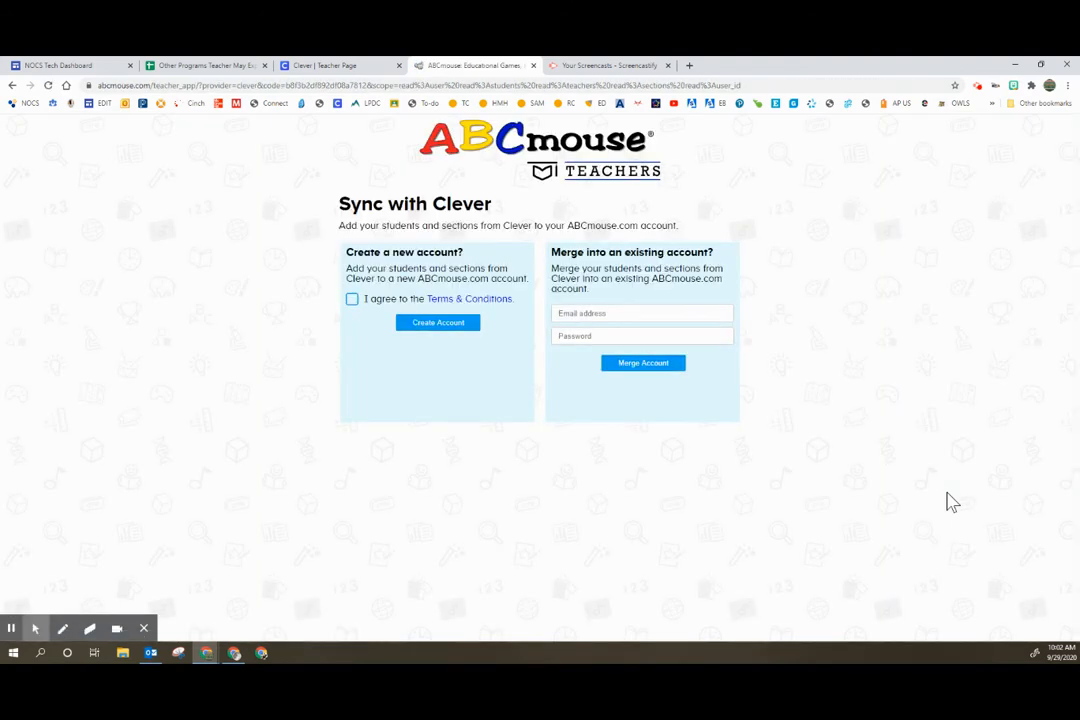
{"action": "mouse_move", "coordinate": [624, 288]}
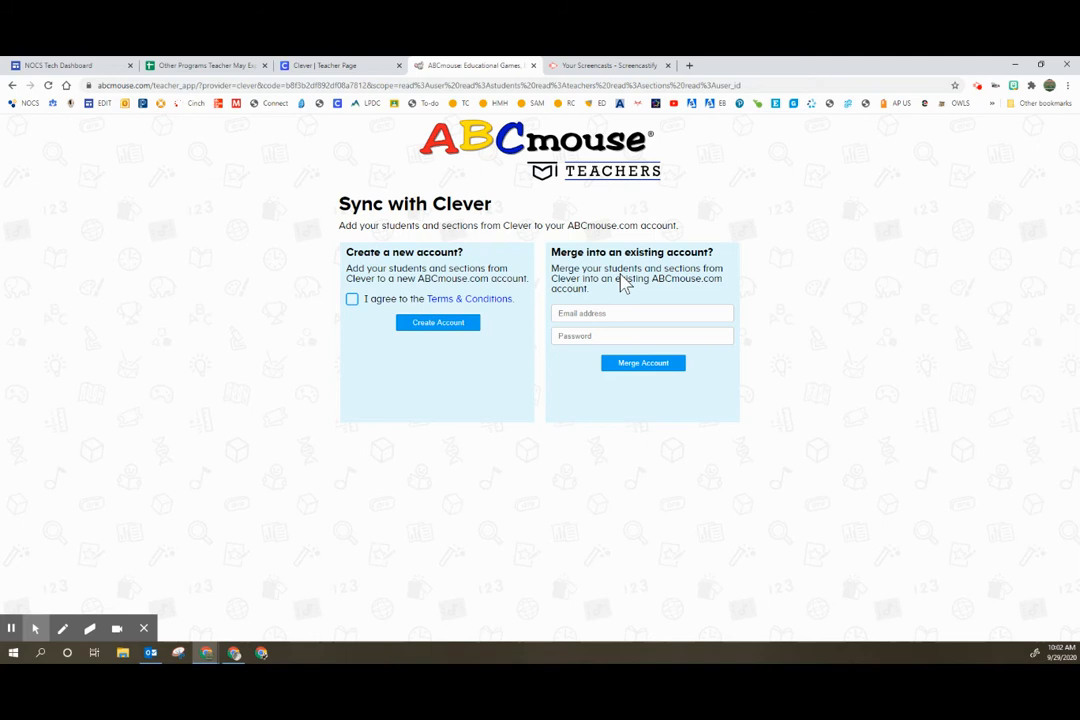
{"action": "mouse_move", "coordinate": [668, 264]}
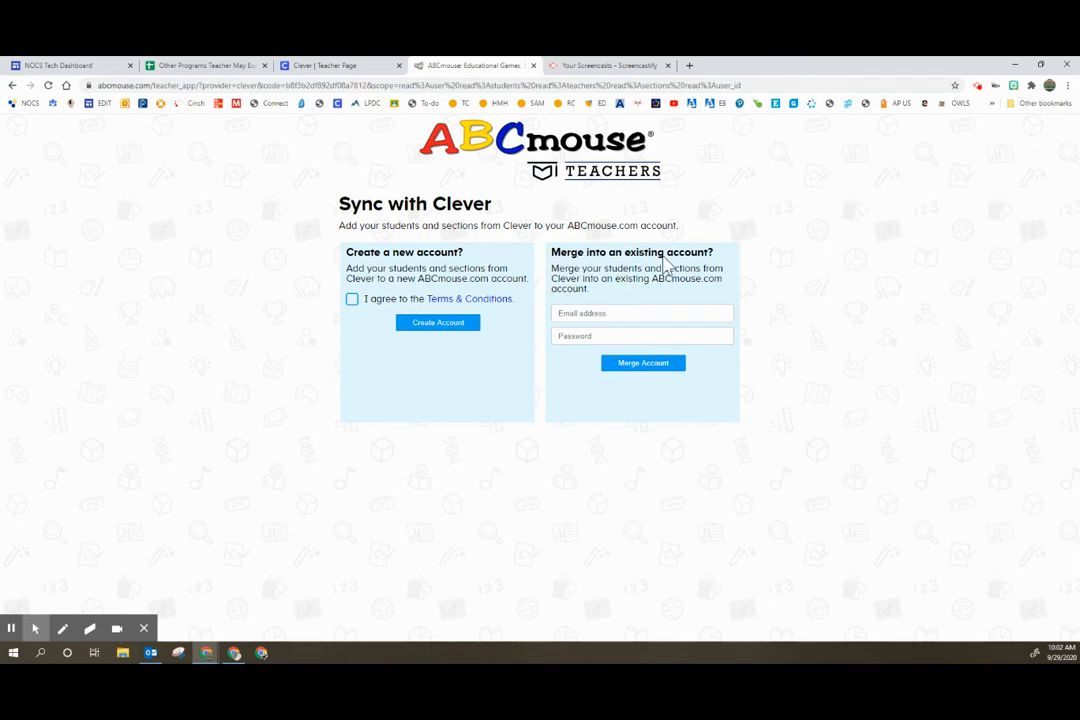
Step: Agree to the Terms & Conditions and create the new synced ABCmouse teacher account
{"action": "left_click", "coordinate": [352, 300]}
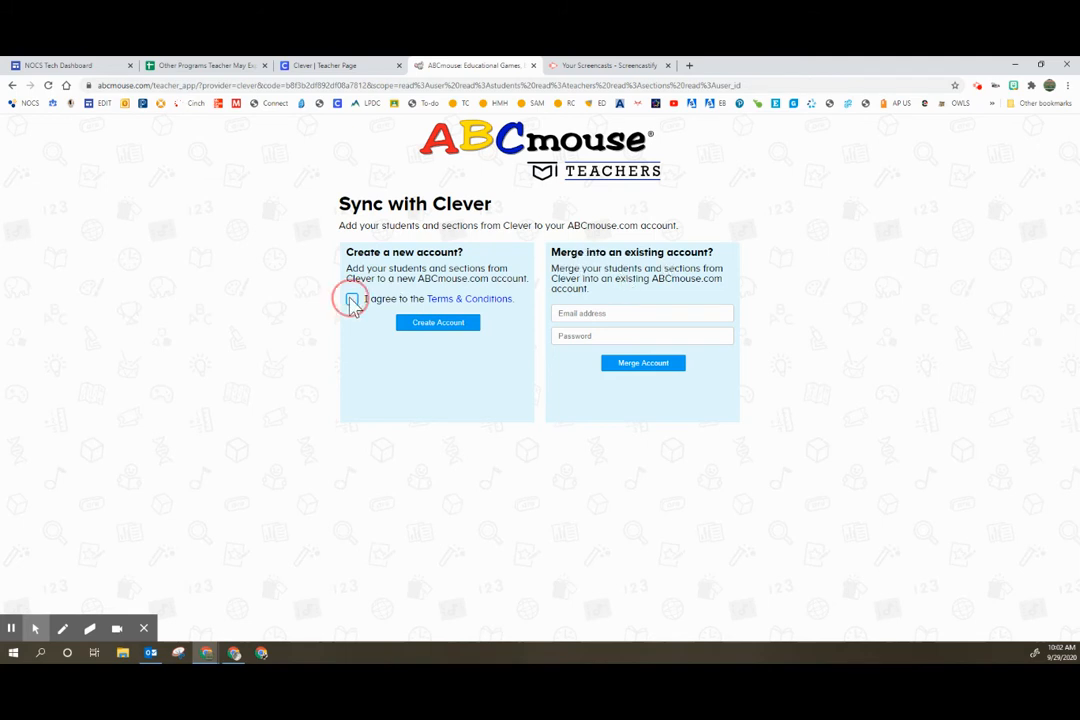
{"action": "left_click", "coordinate": [436, 322]}
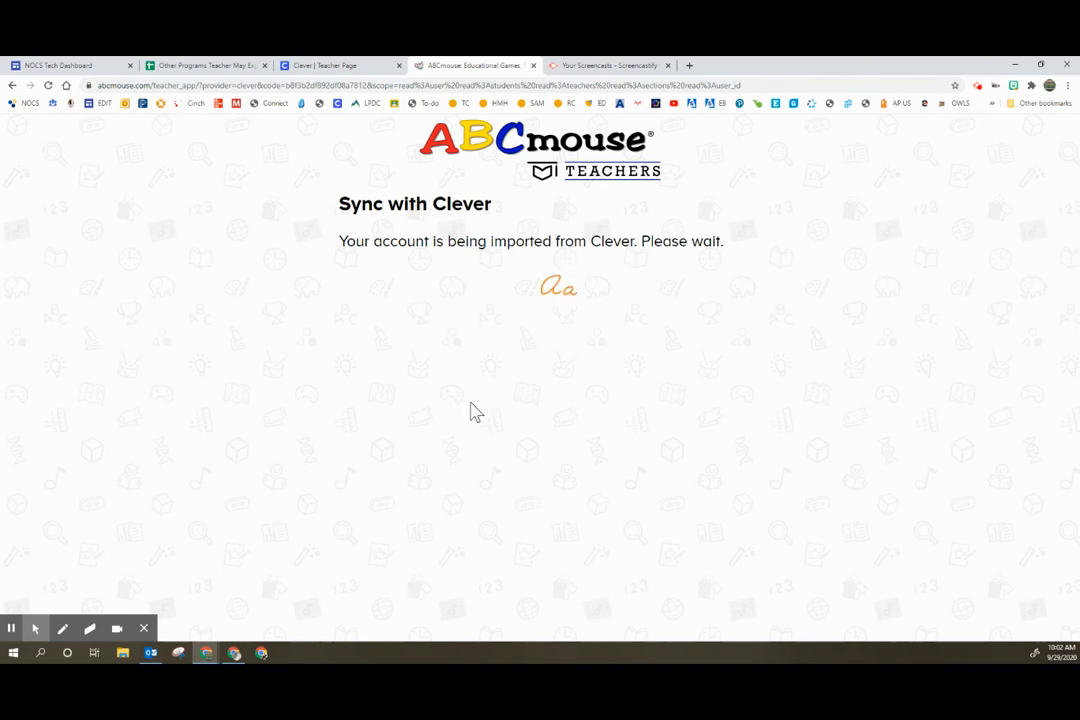
{"action": "mouse_move", "coordinate": [644, 266]}
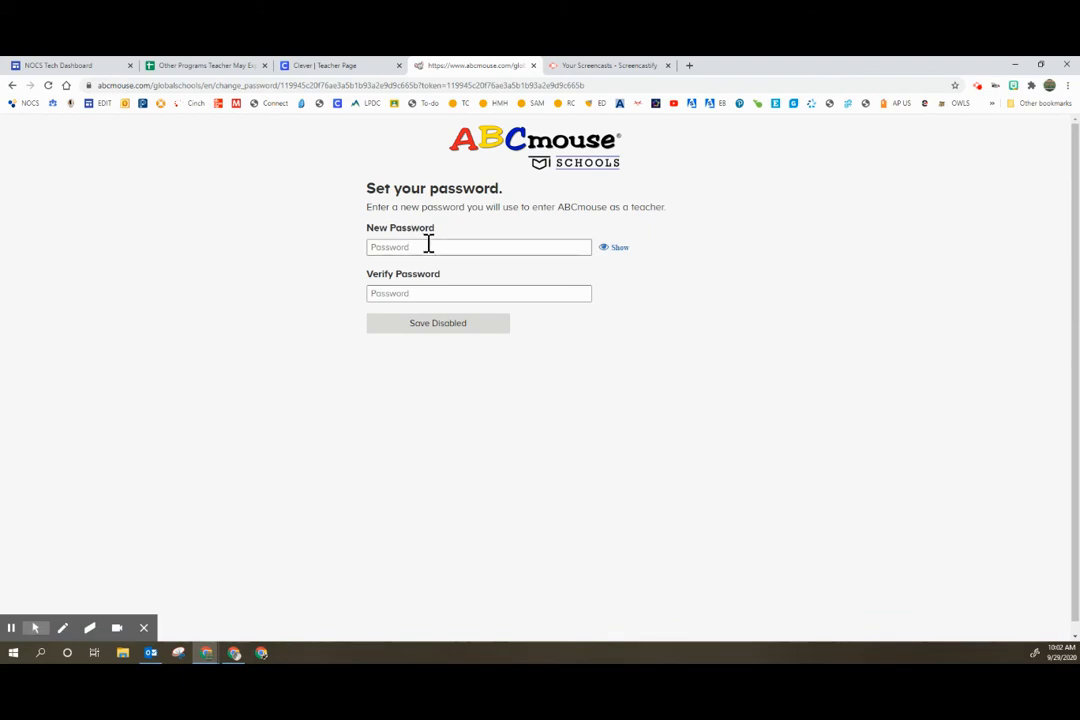
Step: Enter and save a new account password, then continue to the ABCmouse teacher home page
{"action": "left_click", "coordinate": [478, 248]}
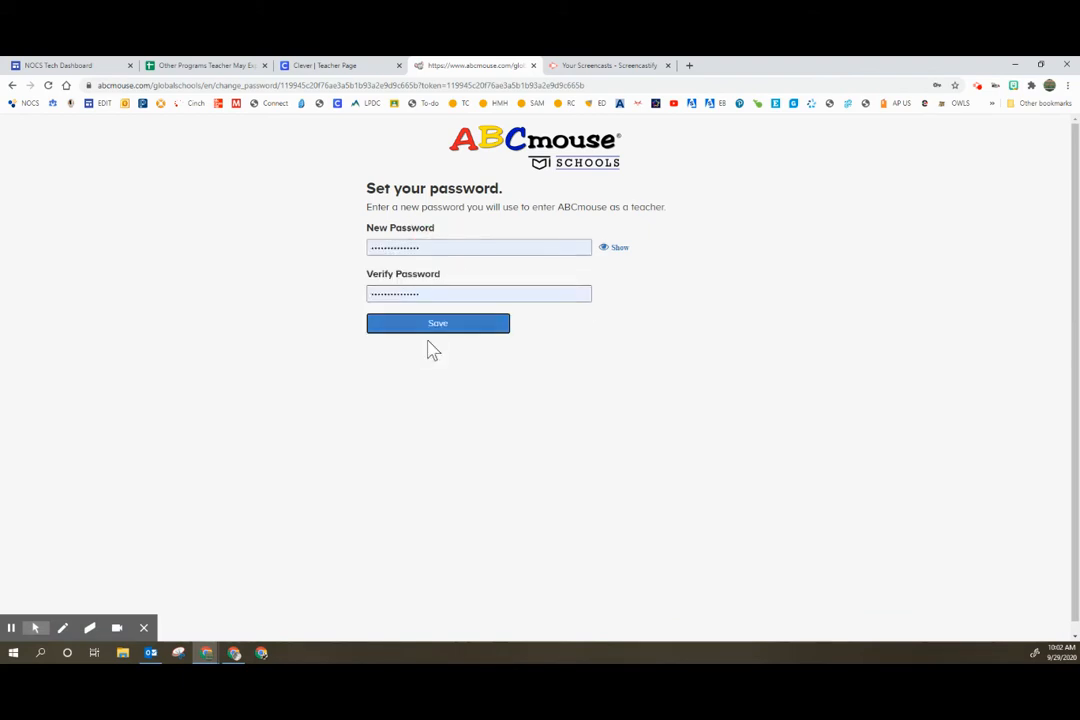
{"action": "left_click", "coordinate": [438, 324]}
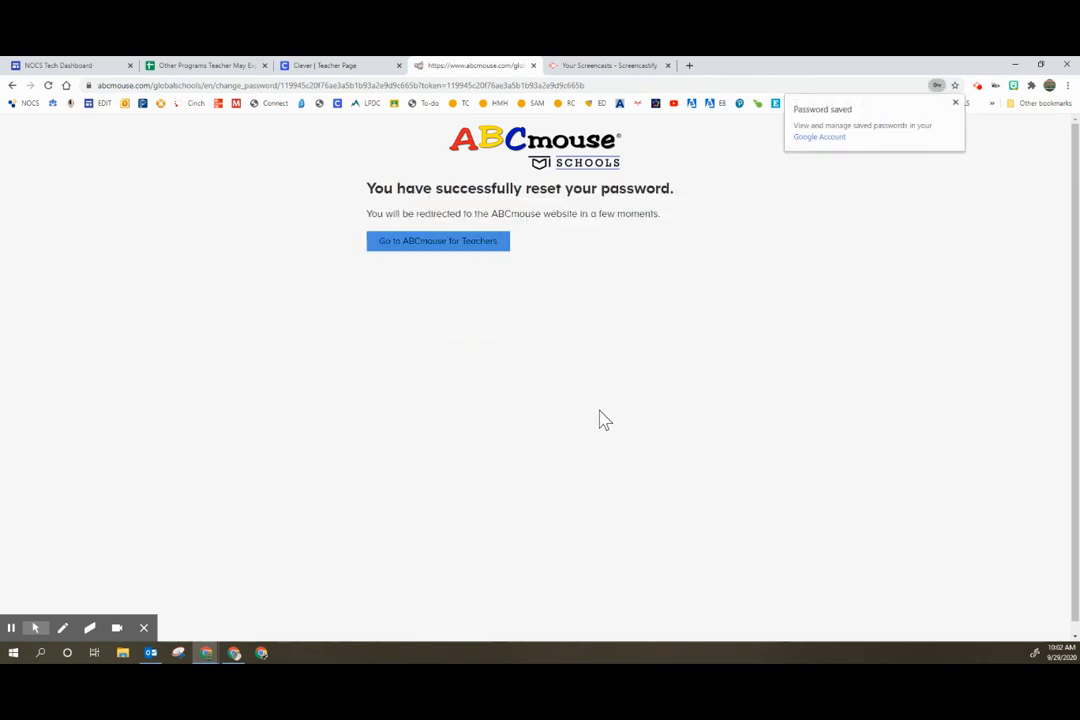
{"action": "mouse_move", "coordinate": [440, 260]}
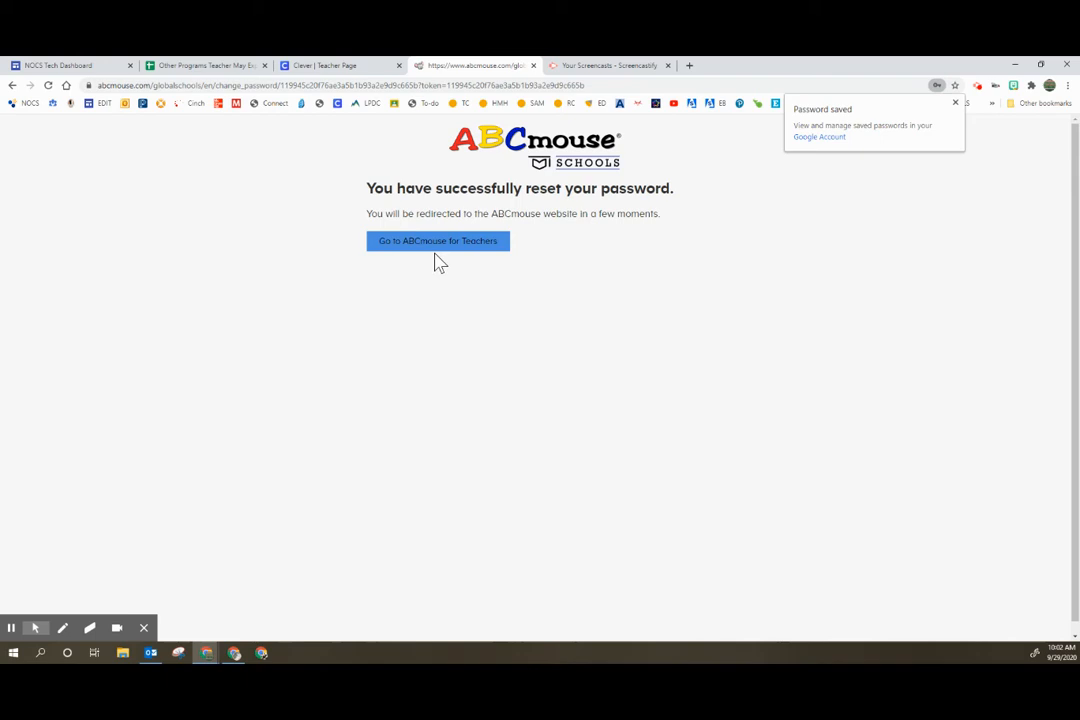
{"action": "left_click", "coordinate": [436, 240]}
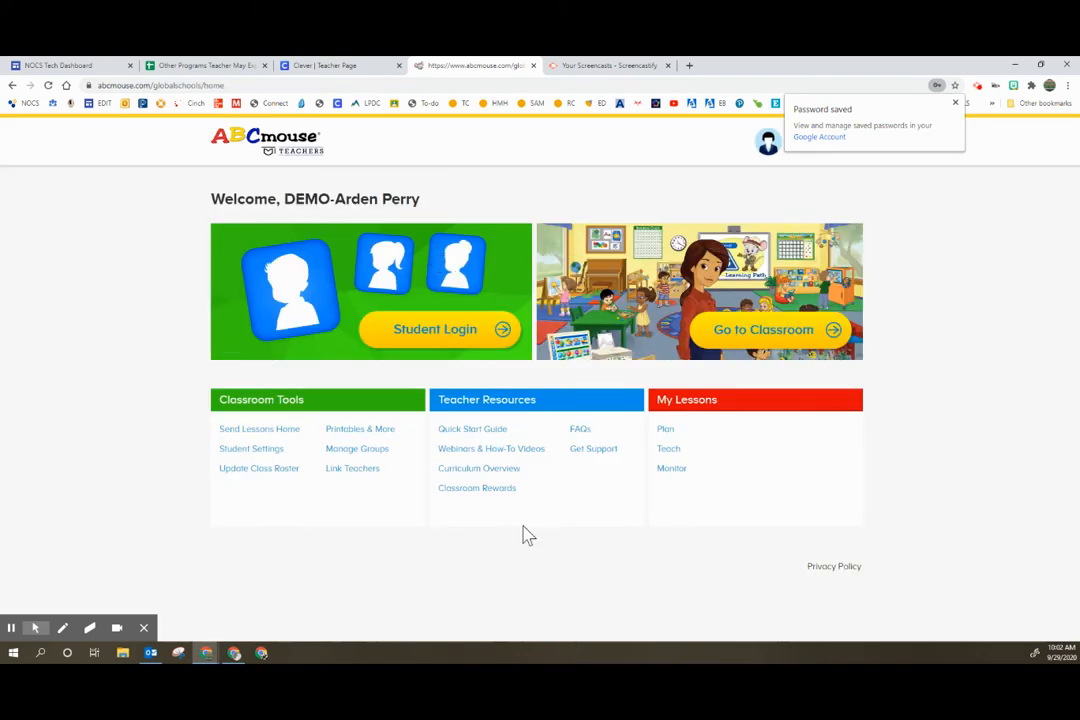
{"action": "mouse_move", "coordinate": [744, 358]}
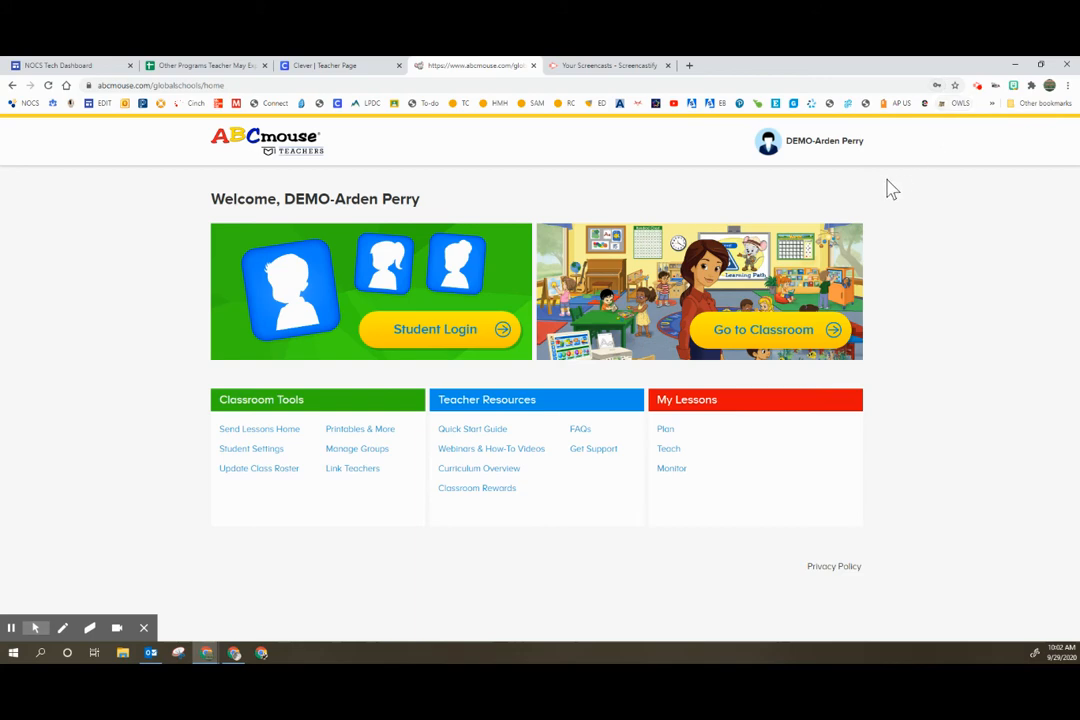
{"action": "mouse_move", "coordinate": [716, 236]}
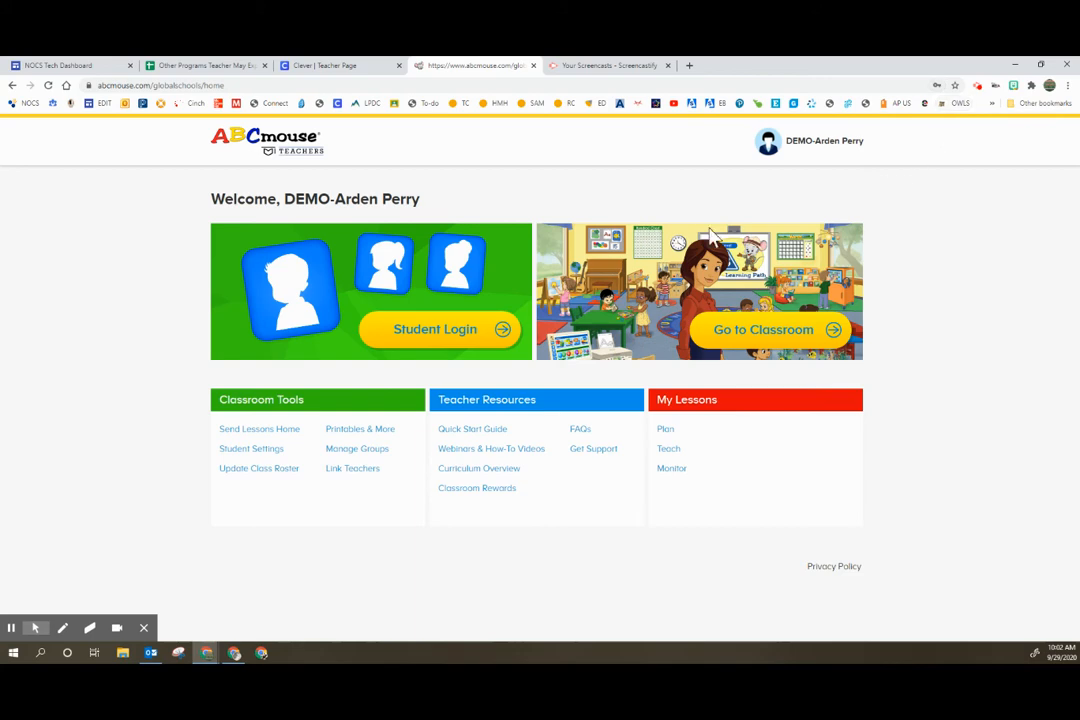
Step: View the student login roster of imported demo students and log out of it with the password
{"action": "left_click", "coordinate": [770, 330]}
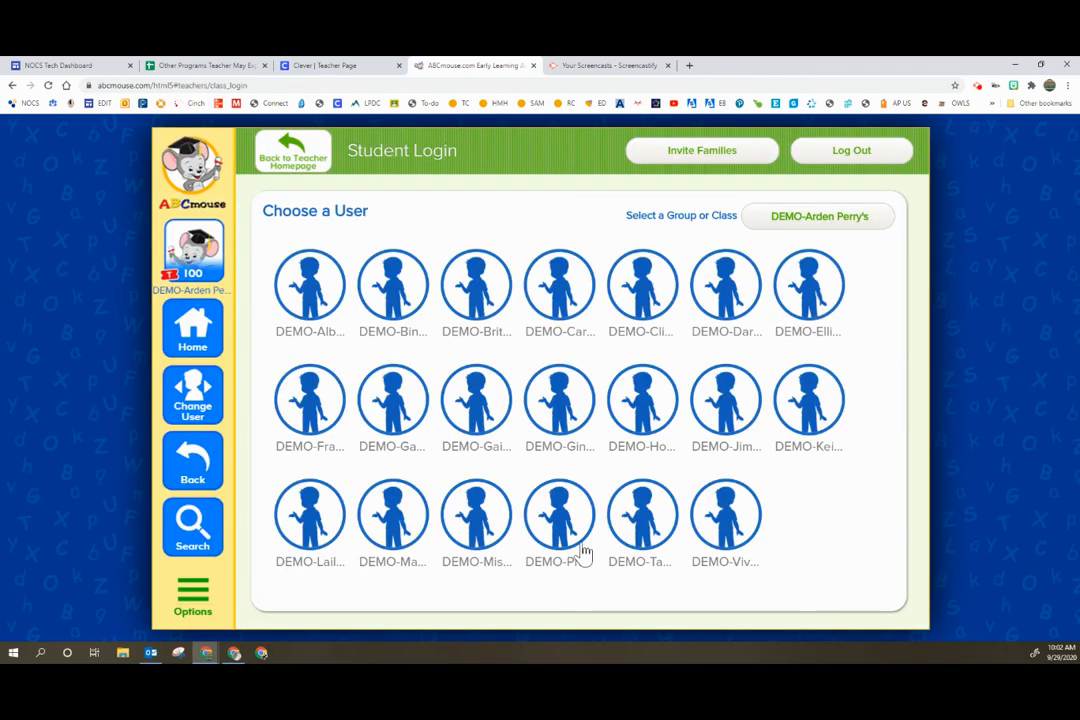
{"action": "mouse_move", "coordinate": [756, 566]}
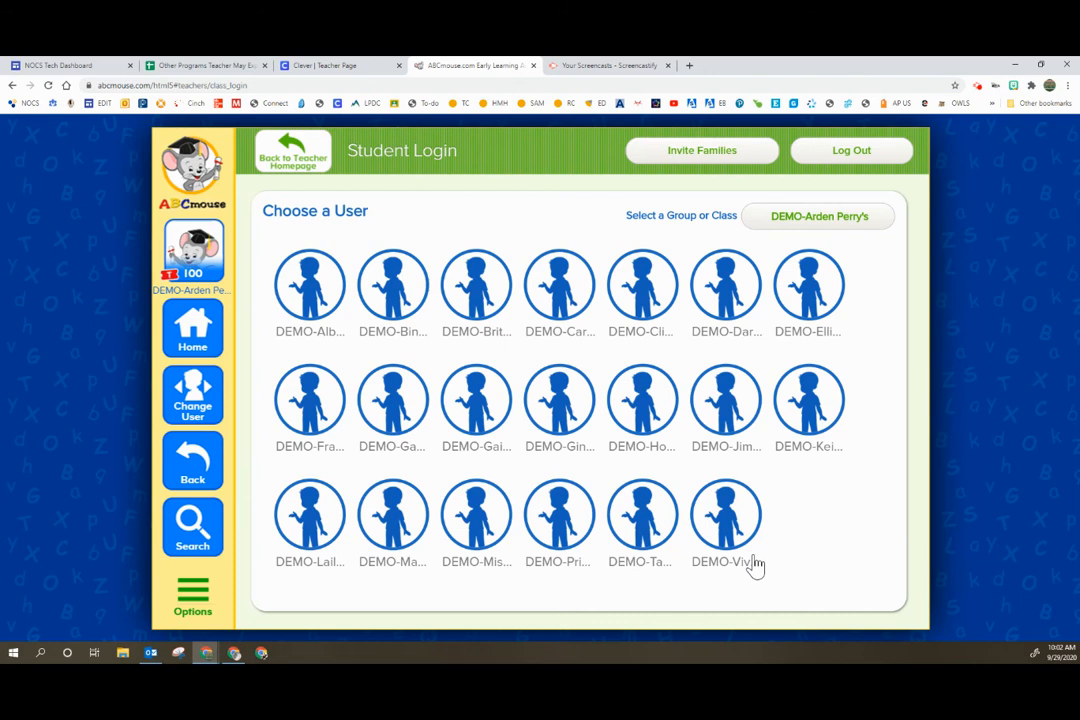
{"action": "mouse_move", "coordinate": [752, 560]}
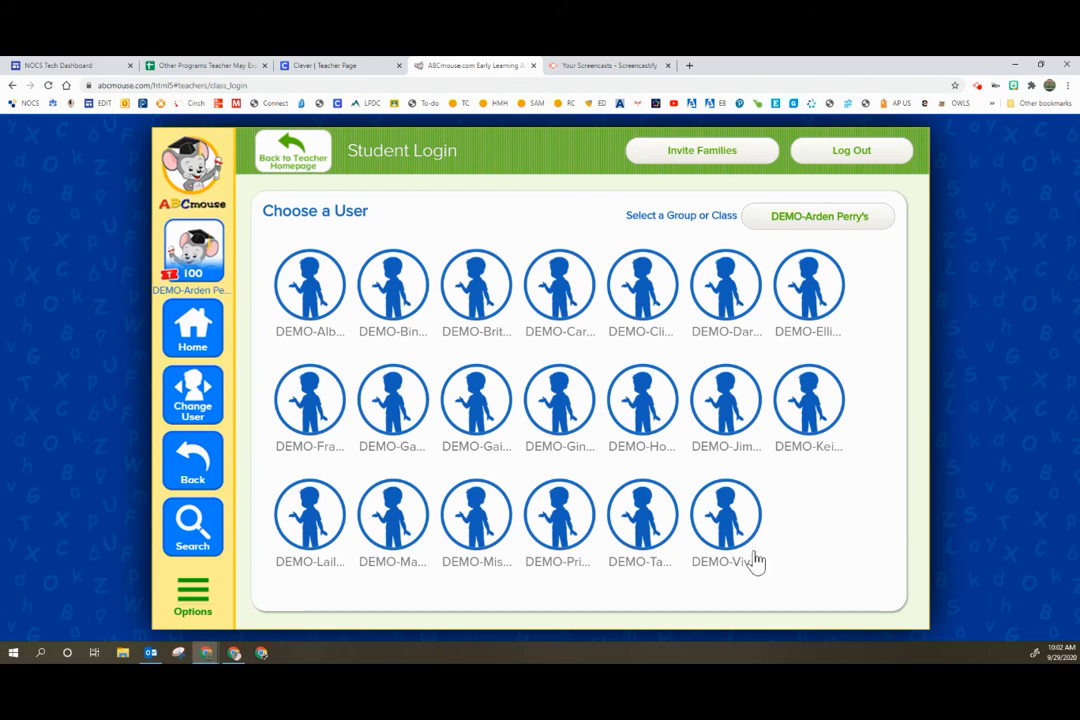
{"action": "mouse_move", "coordinate": [272, 152]}
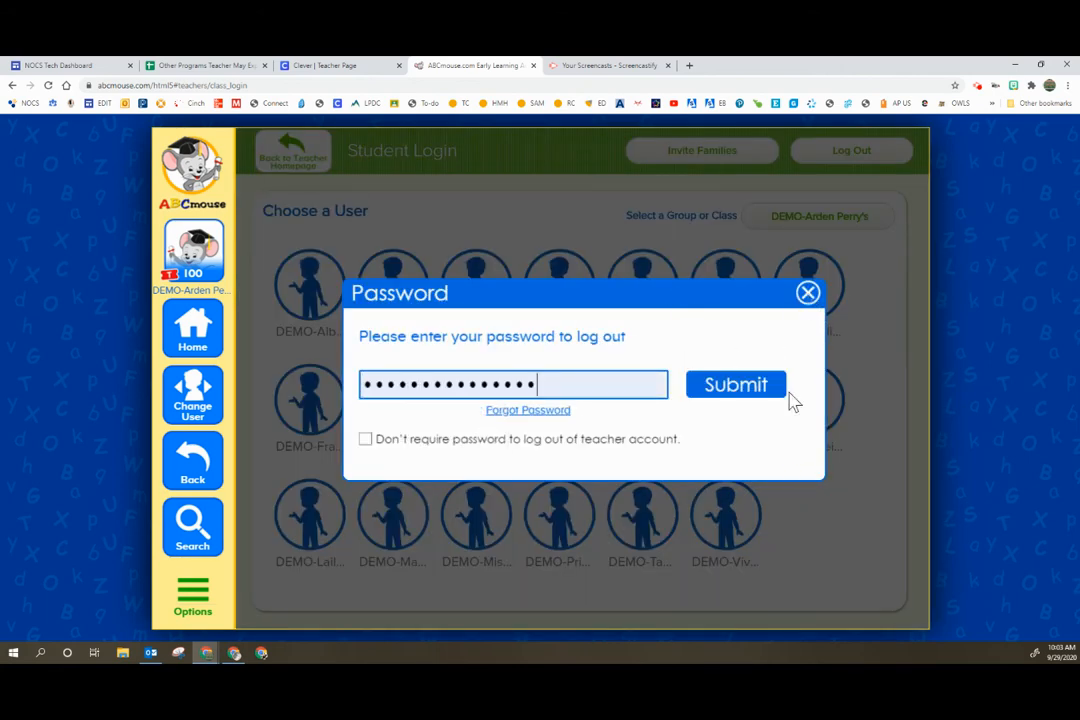
{"action": "left_click", "coordinate": [736, 384]}
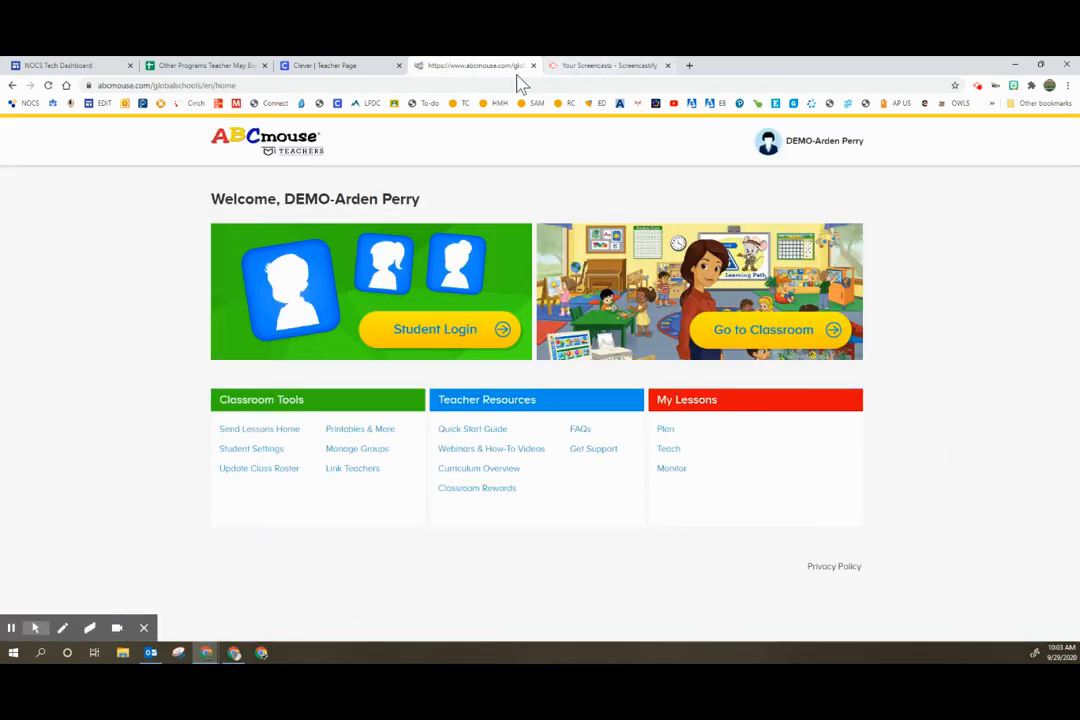
{"action": "mouse_move", "coordinate": [808, 156]}
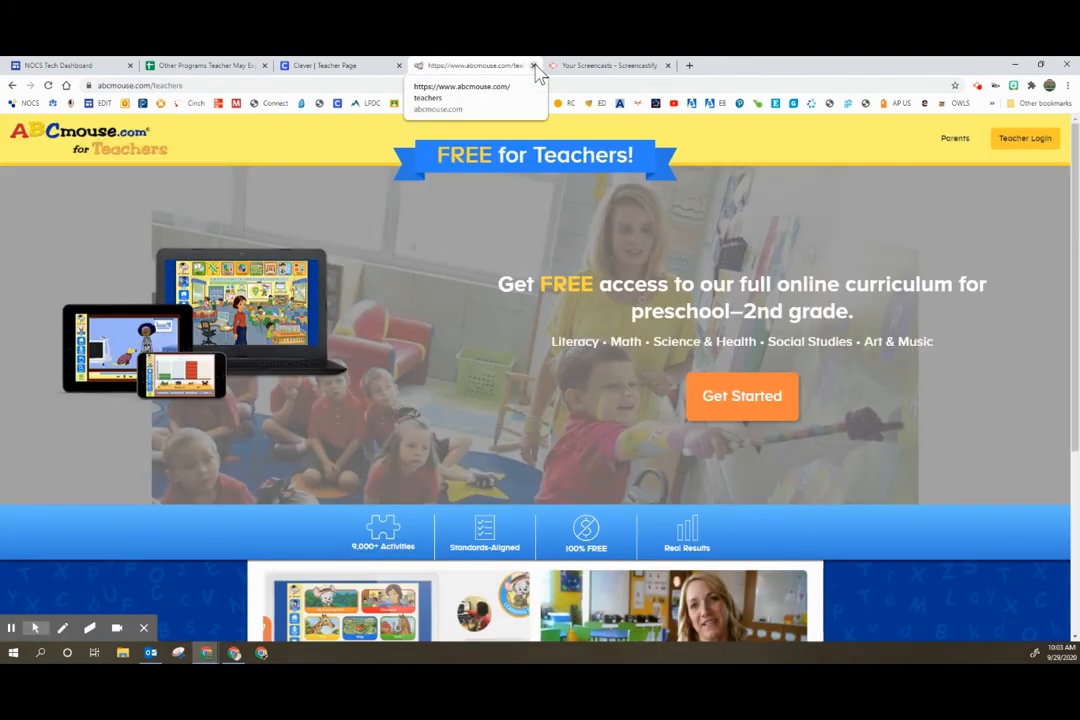
Step: Switch back to the Clever teacher page showing ABCmouse under Newly Added apps
{"action": "left_click", "coordinate": [344, 64]}
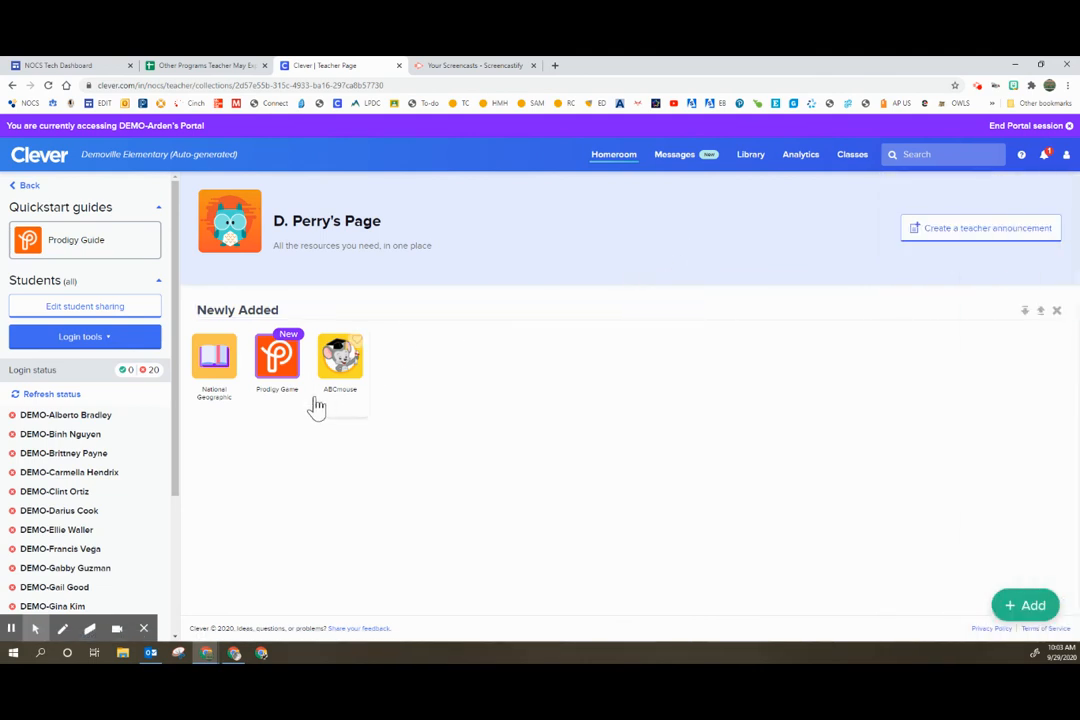
{"action": "mouse_move", "coordinate": [548, 480]}
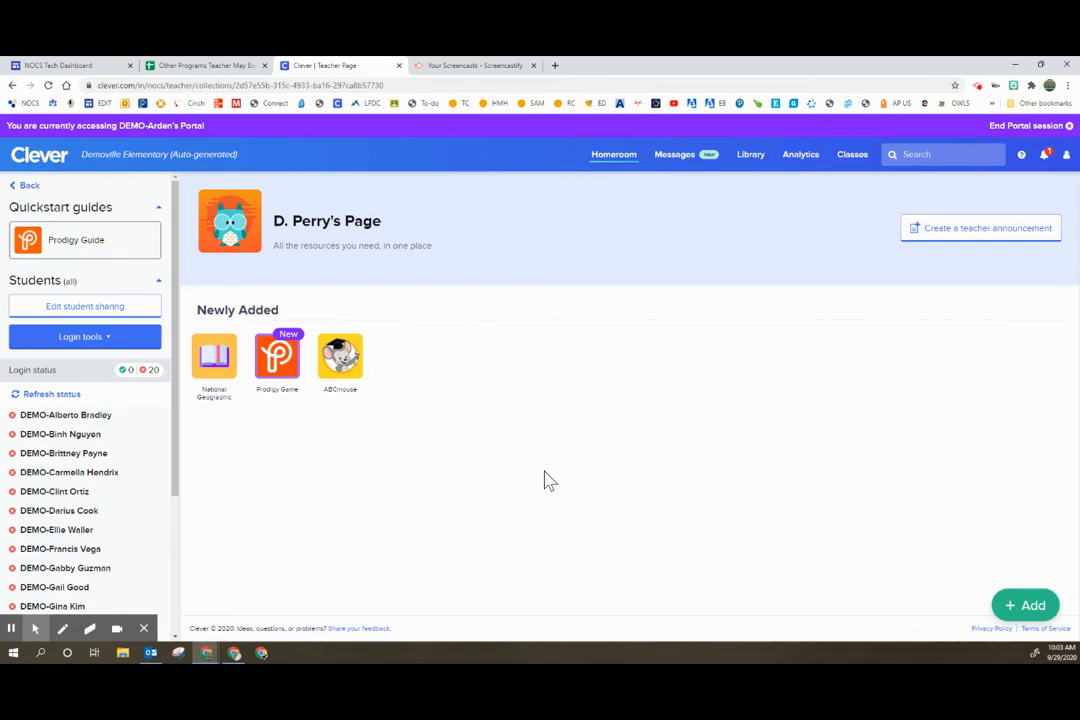
{"action": "mouse_move", "coordinate": [12, 628]}
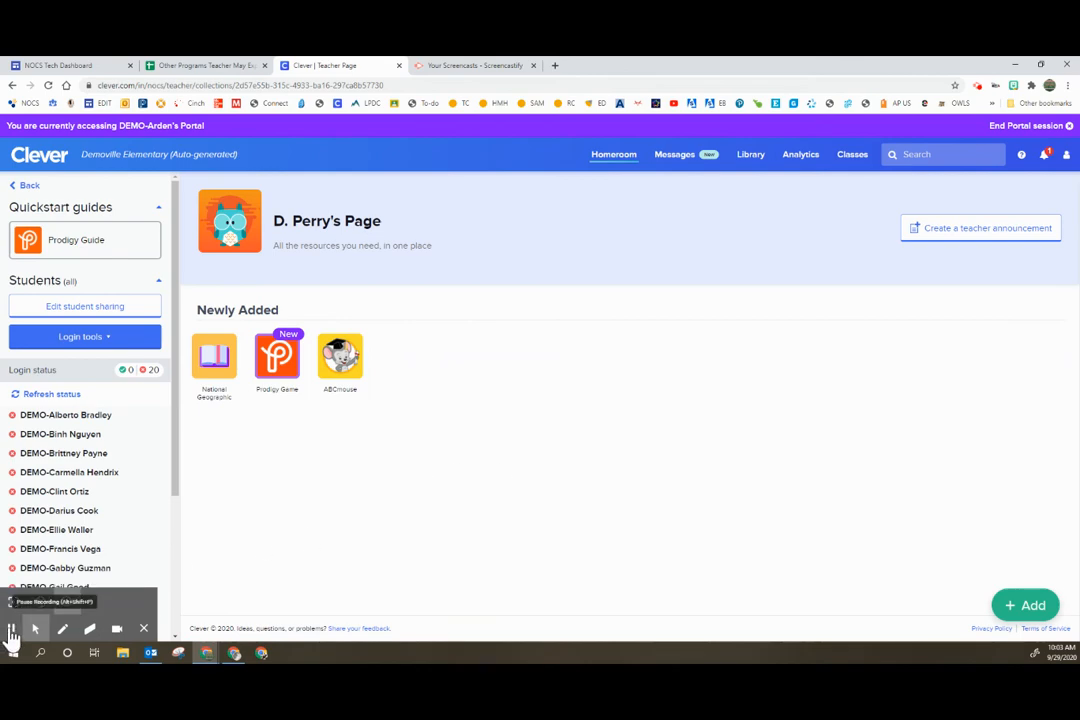